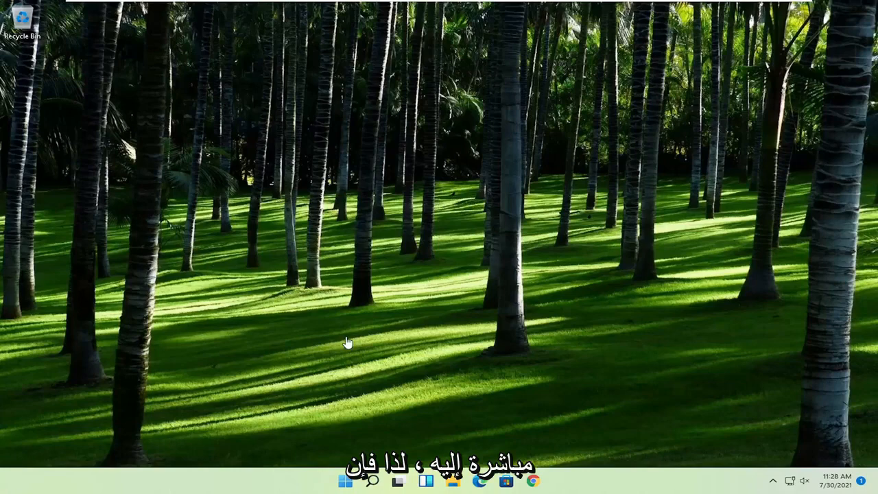
# Step: Search the Start menu for regedit so Registry Editor appears as best match
pyautogui.click(346, 481)
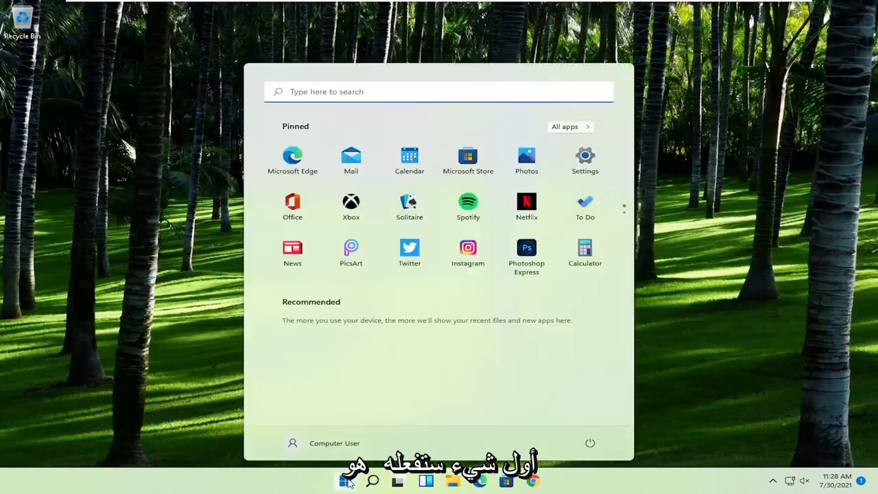
pyautogui.write('regedit')
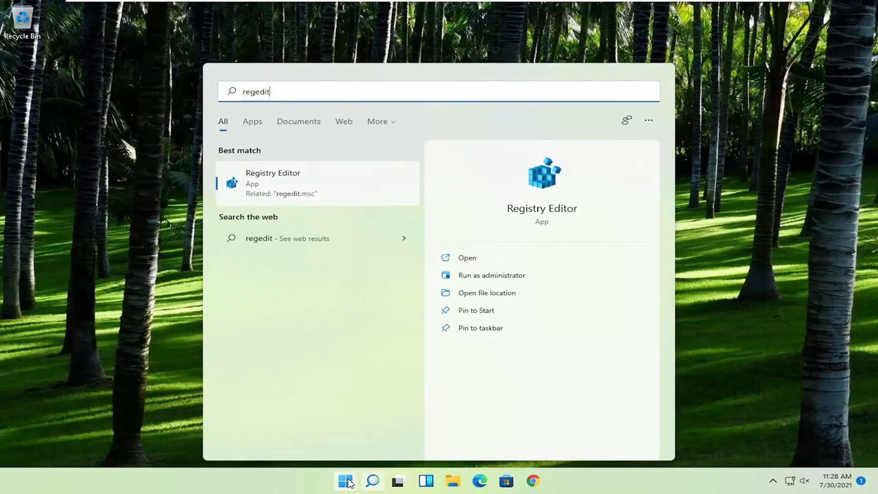
pyautogui.moveTo(267, 218)
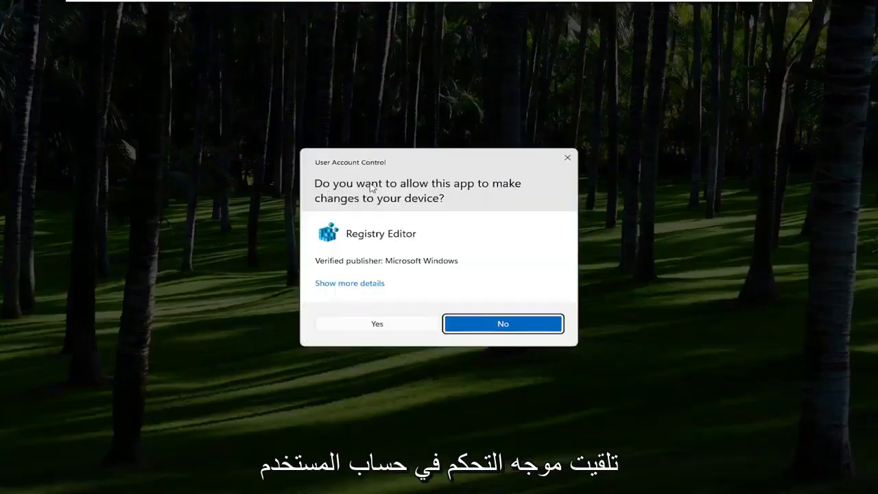
# Step: Allow Registry Editor to make changes at the UAC prompt
pyautogui.click(376, 324)
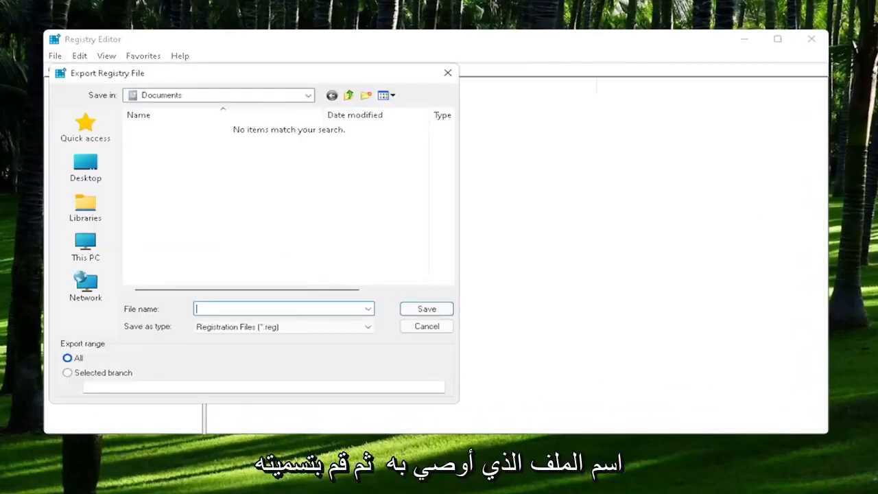
pyautogui.moveTo(82, 369)
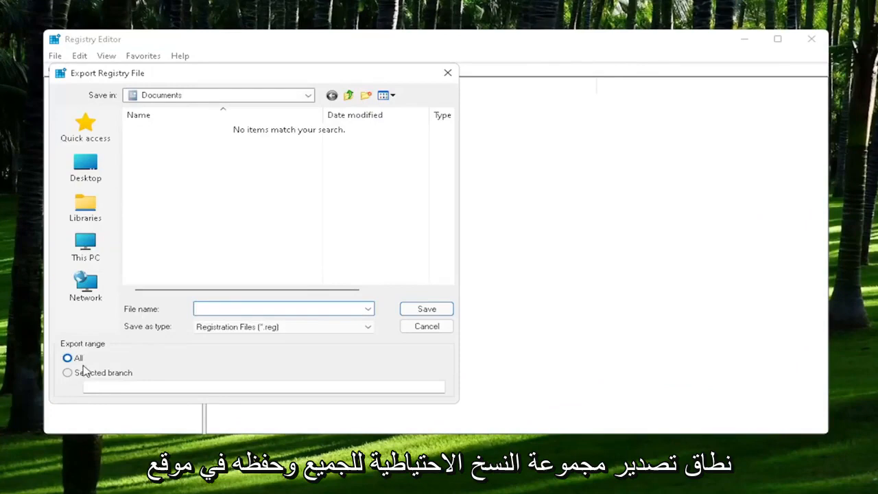
pyautogui.moveTo(79, 321)
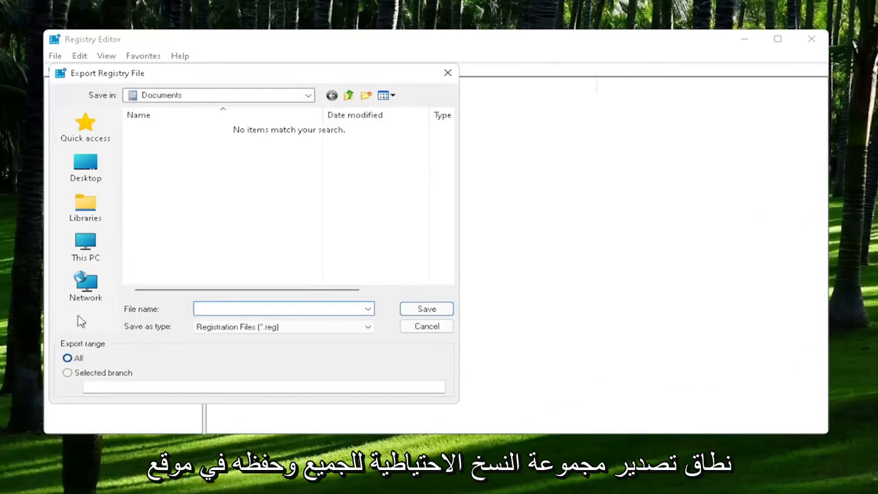
pyautogui.moveTo(85, 165)
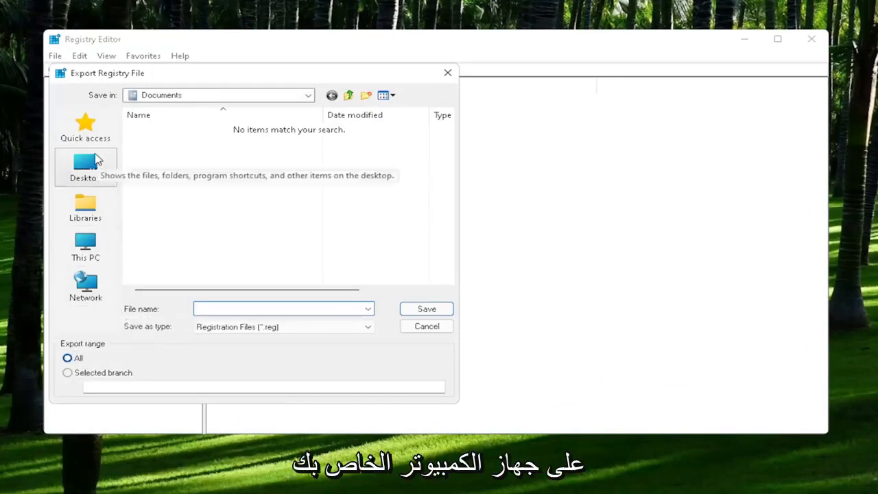
pyautogui.moveTo(426, 327)
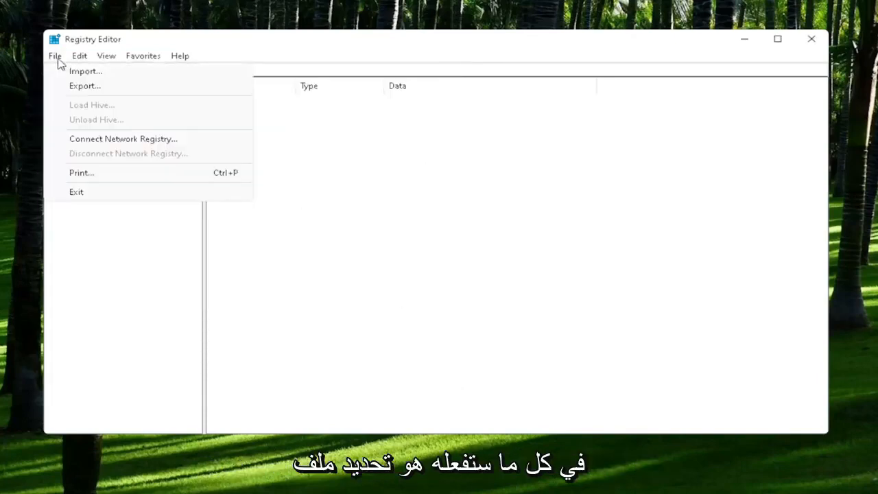
pyautogui.click(85, 72)
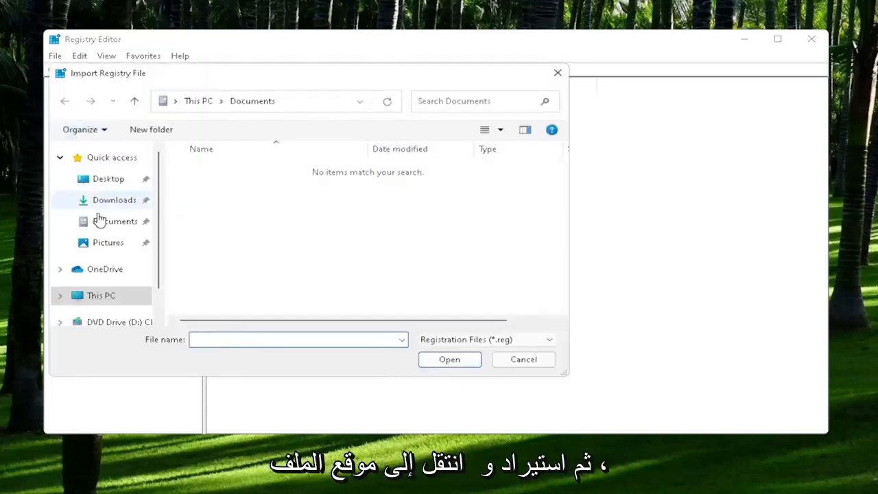
pyautogui.click(107, 179)
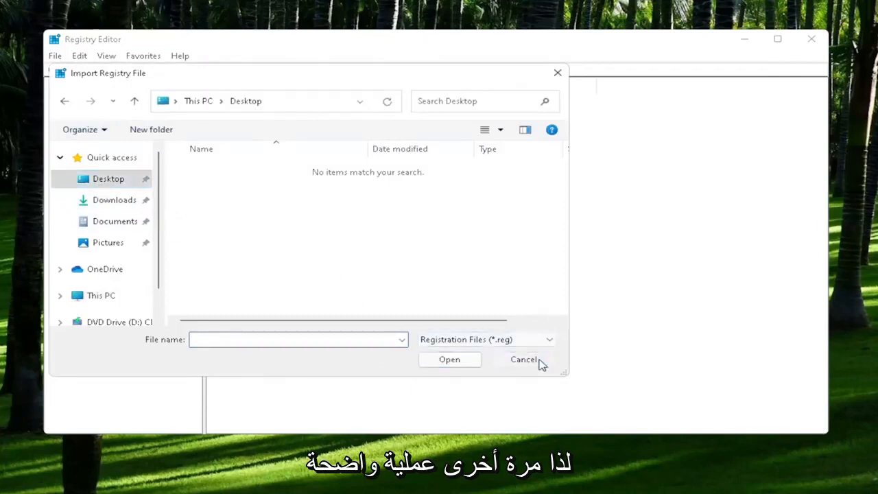
pyautogui.click(524, 359)
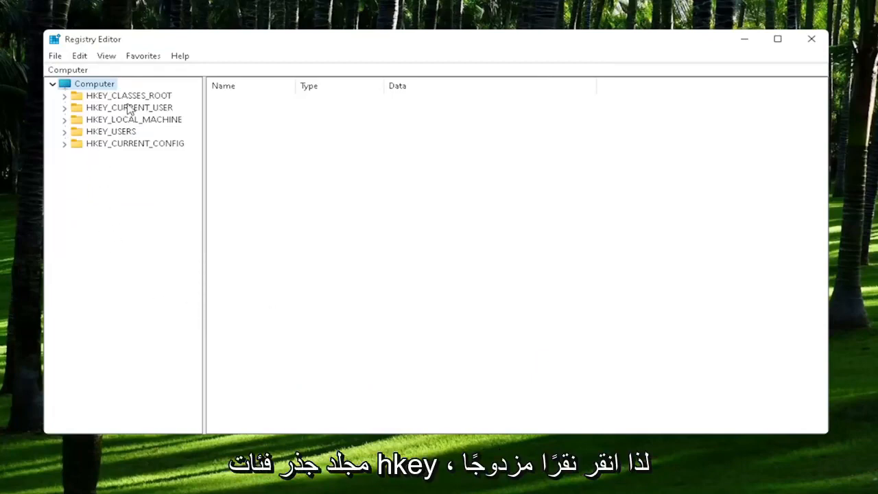
# Step: Under HKEY_CLASSES_ROOT, confirm the .exe key's default value is exefile
pyautogui.doubleClick(129, 96)
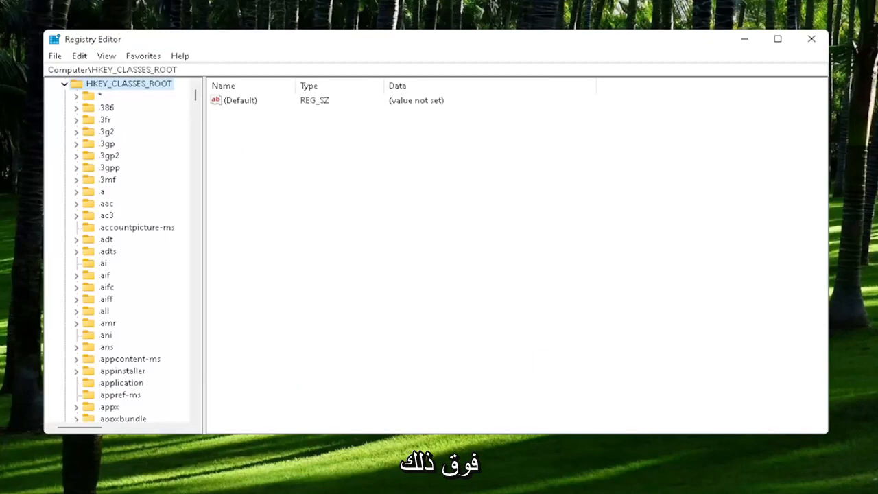
pyautogui.moveTo(107, 302)
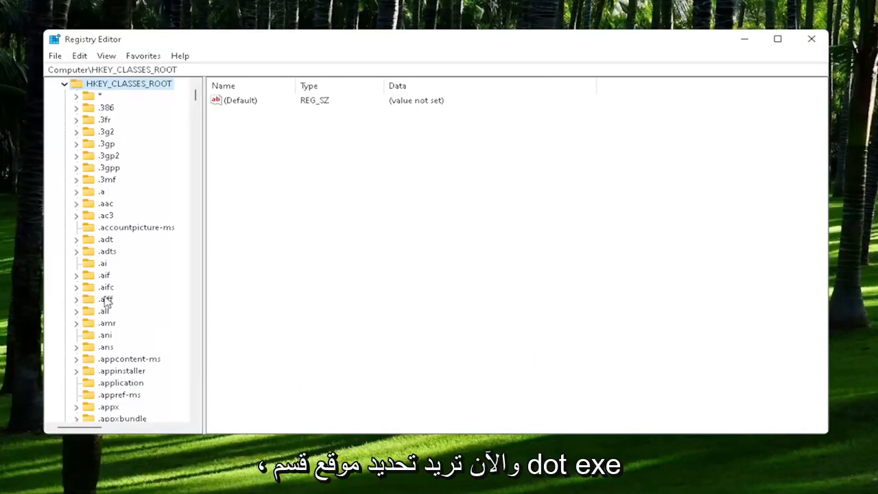
pyautogui.scroll(-3)
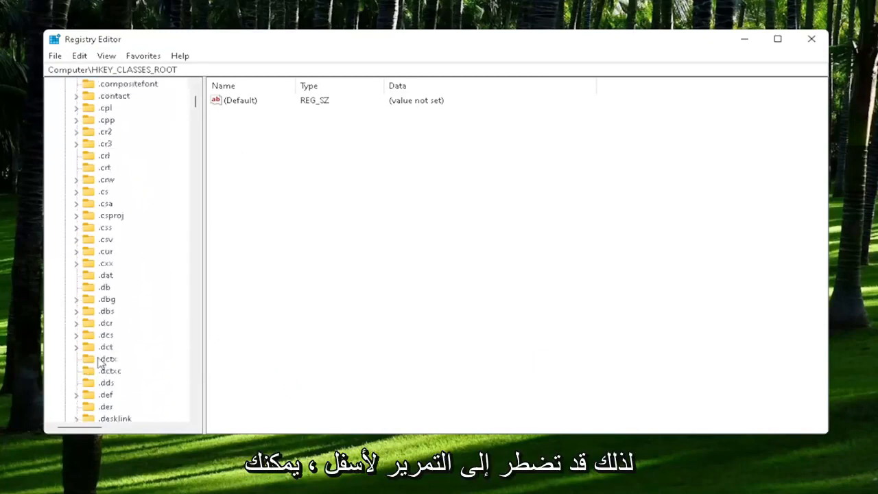
pyautogui.scroll(-3)
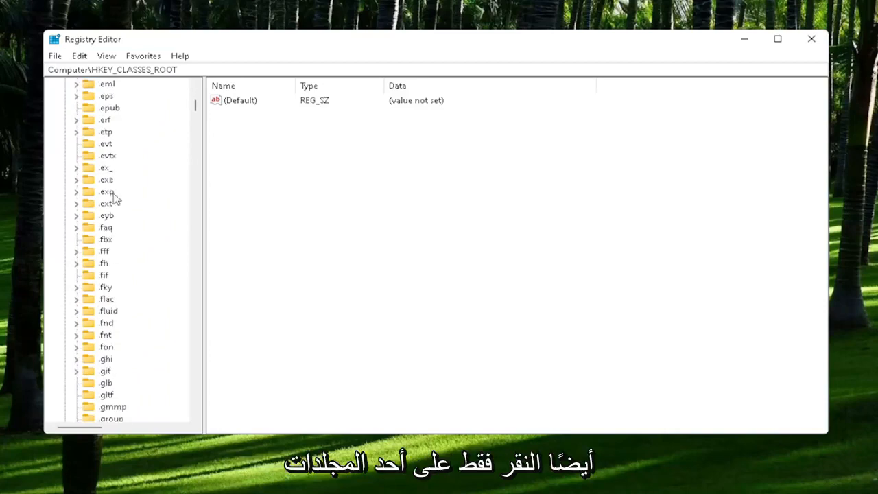
pyautogui.click(106, 179)
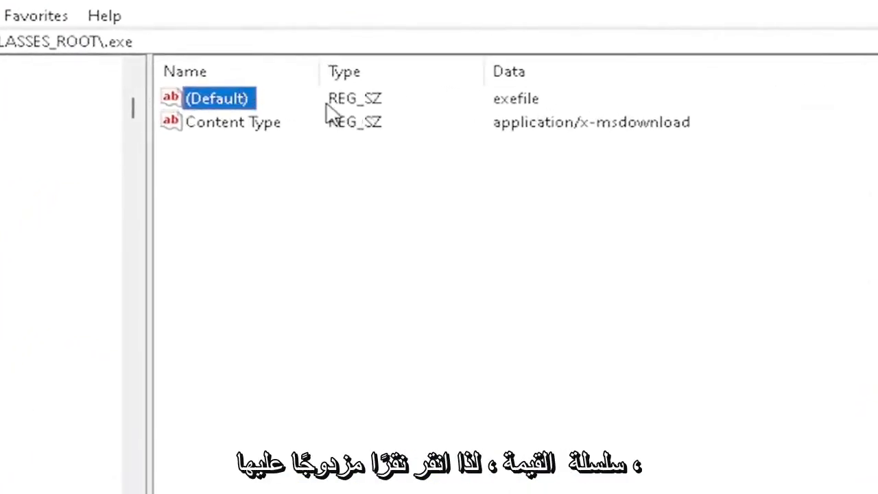
pyautogui.doubleClick(217, 98)
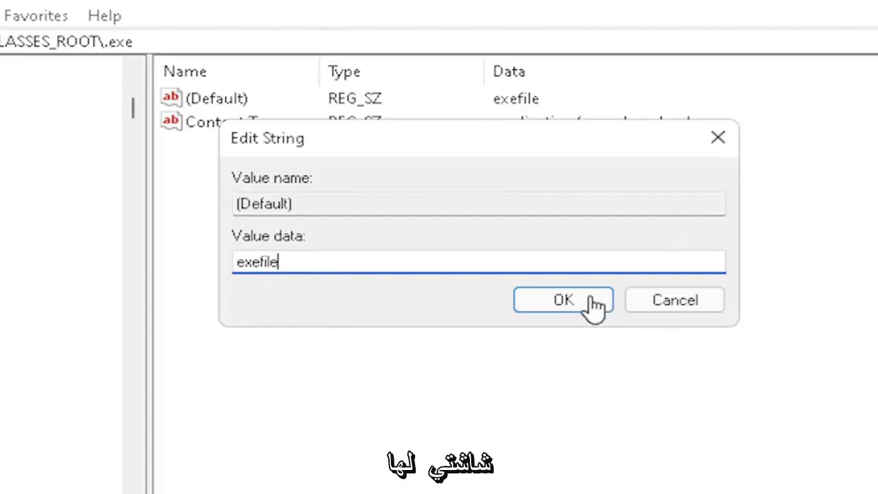
pyautogui.click(563, 299)
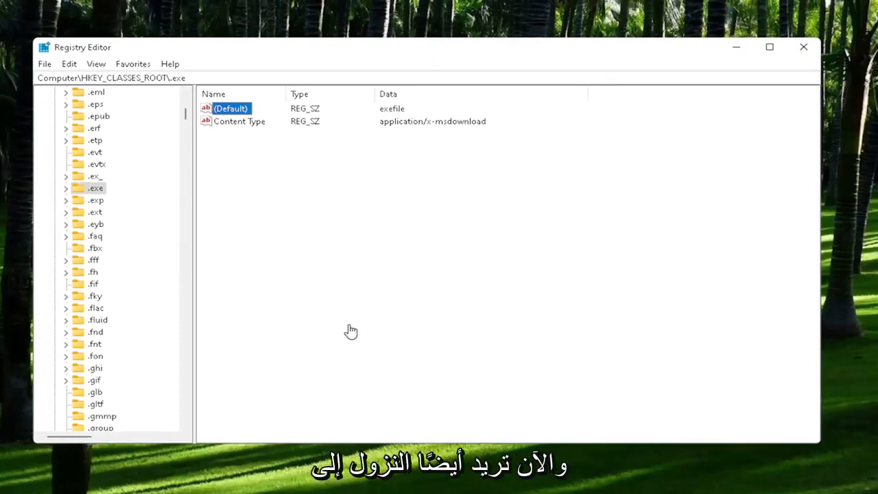
# Step: Select the exefile key and check its default value reads Application
pyautogui.scroll(-3)
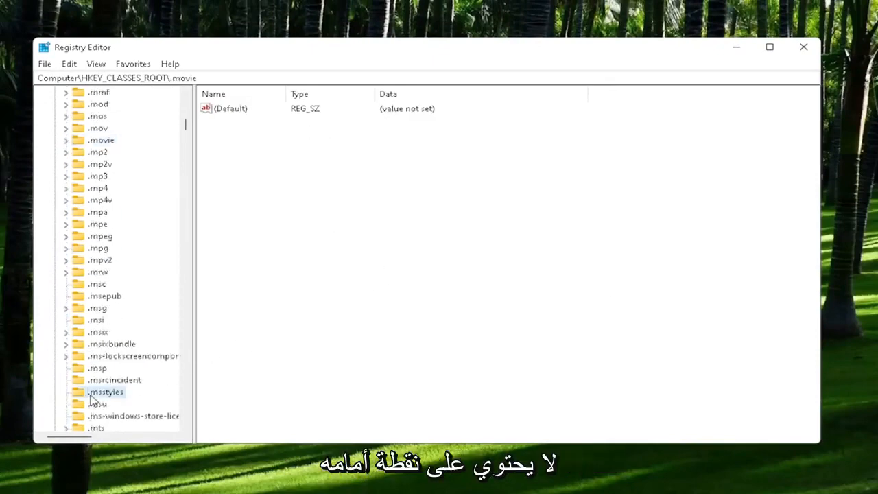
pyautogui.click(107, 393)
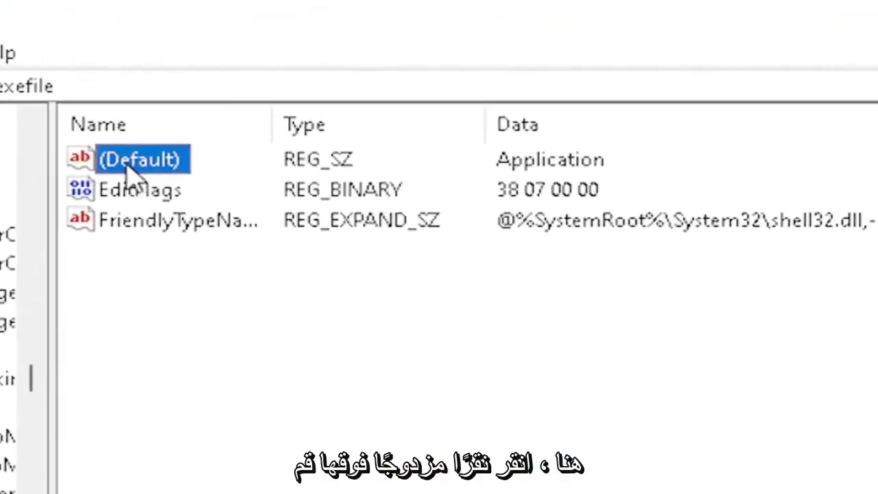
pyautogui.doubleClick(140, 159)
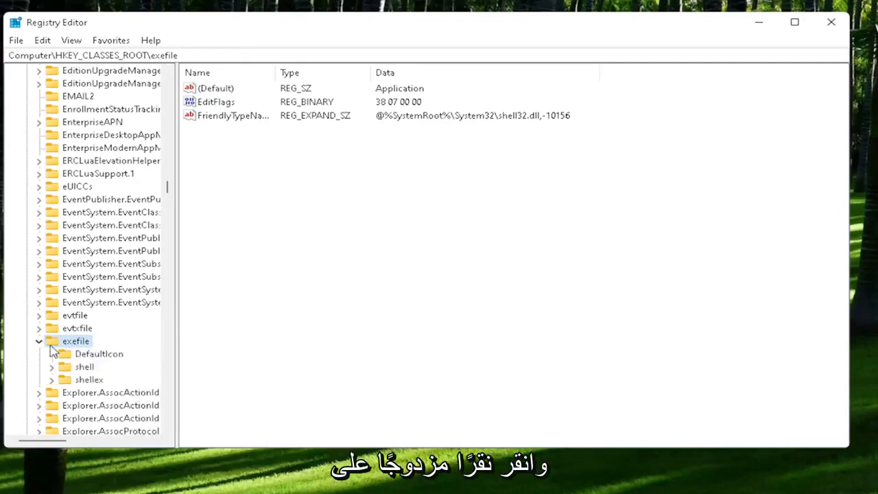
pyautogui.moveTo(62, 370)
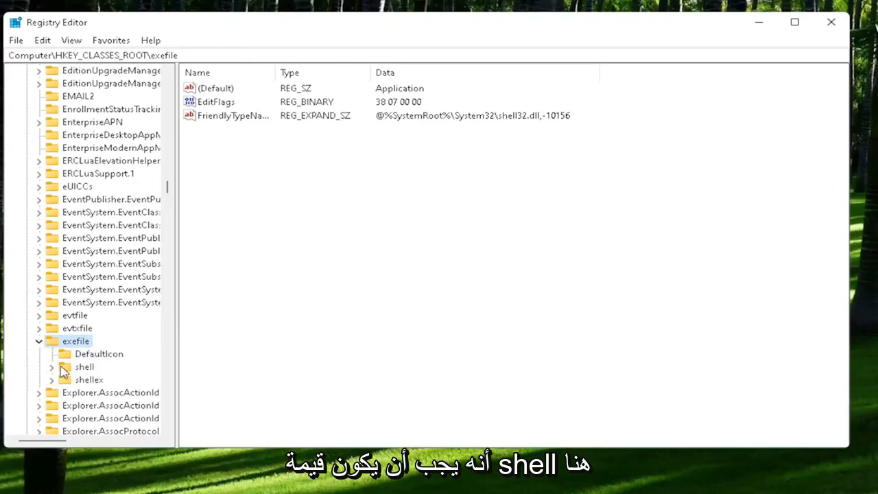
# Step: Confirm exefile\shell\open has an empty default value, then collapse the tree
pyautogui.click(84, 366)
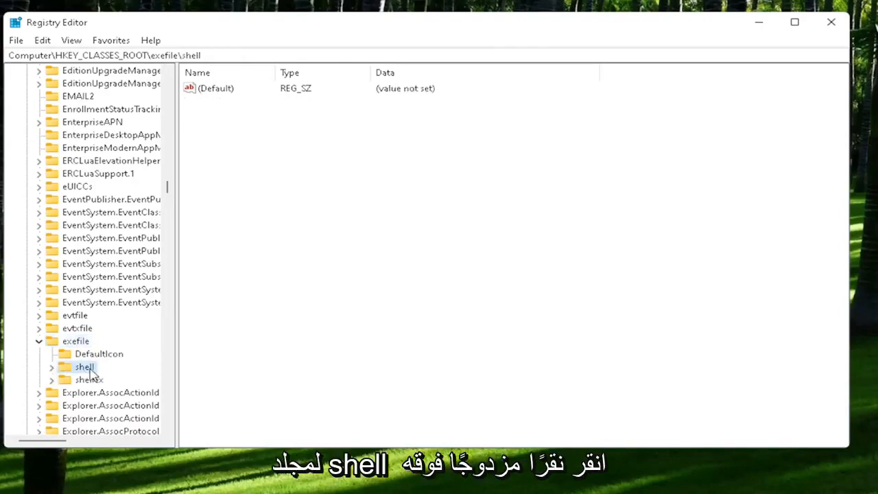
pyautogui.doubleClick(83, 366)
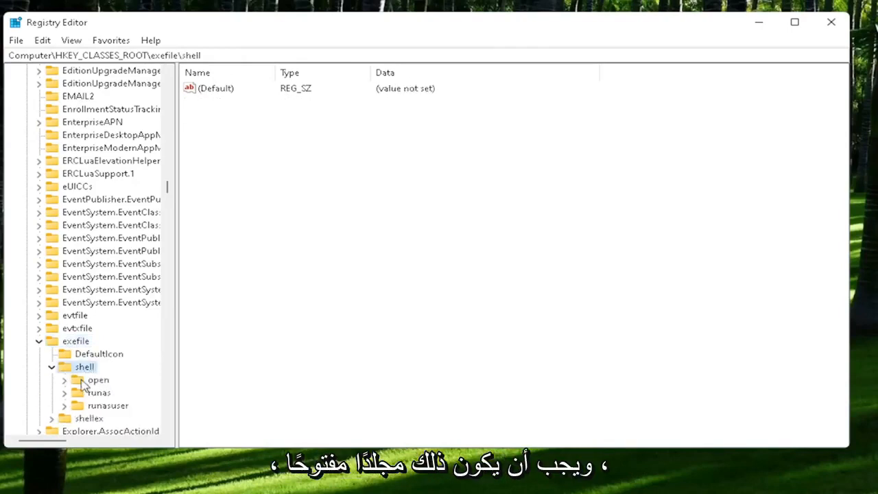
pyautogui.click(98, 378)
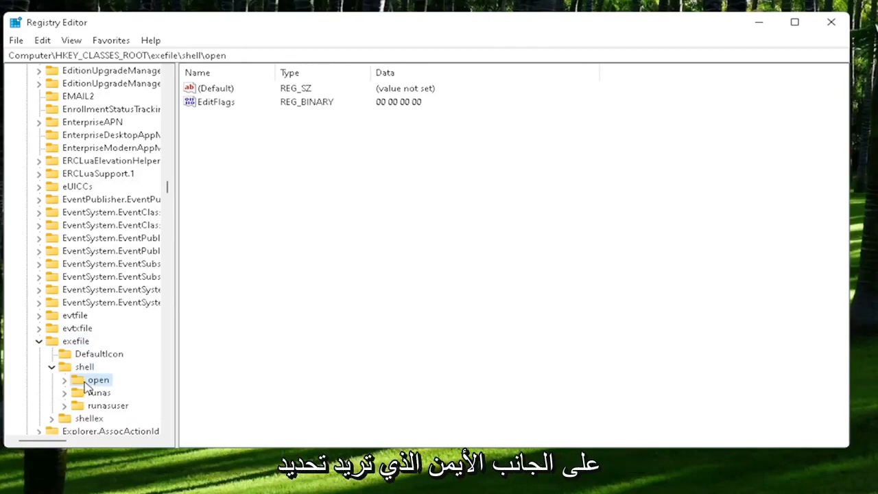
pyautogui.click(216, 87)
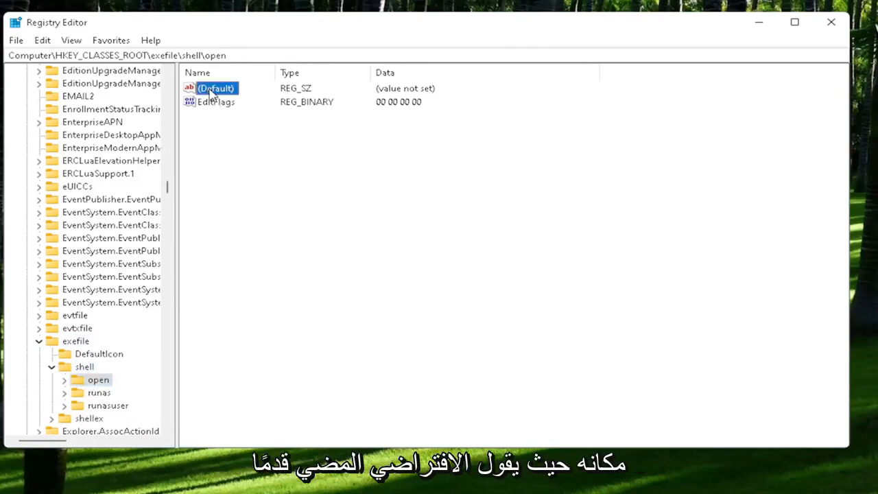
pyautogui.doubleClick(216, 88)
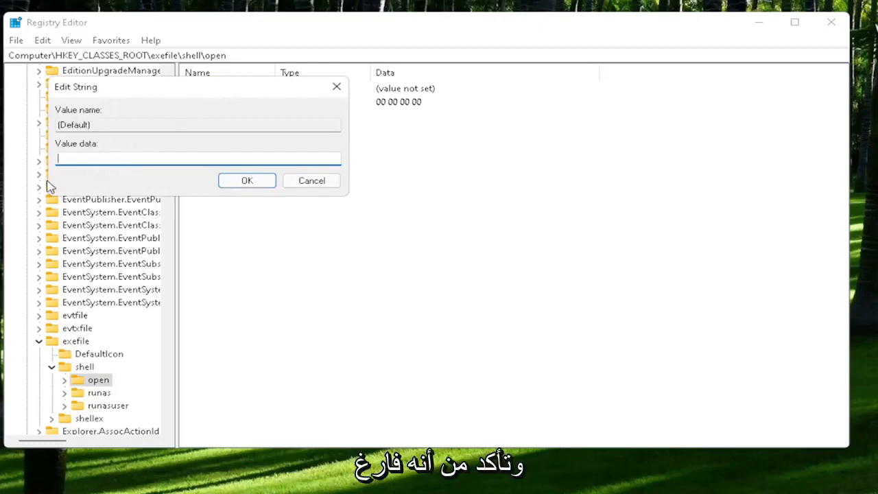
pyautogui.click(247, 180)
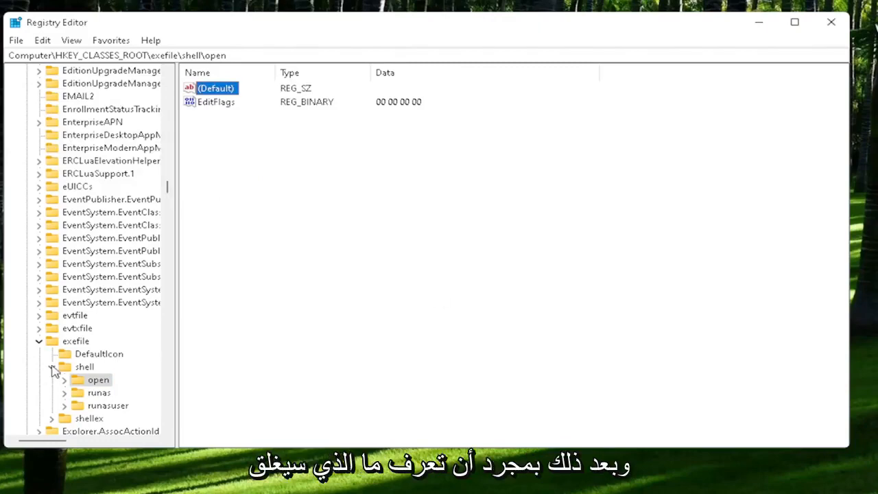
pyautogui.click(76, 340)
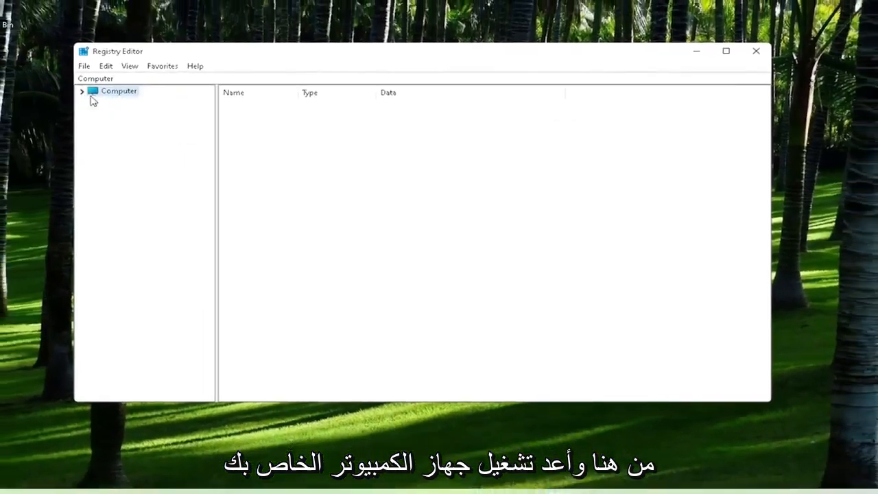
# Step: Close Registry Editor and restart the computer from the Start menu
pyautogui.click(756, 51)
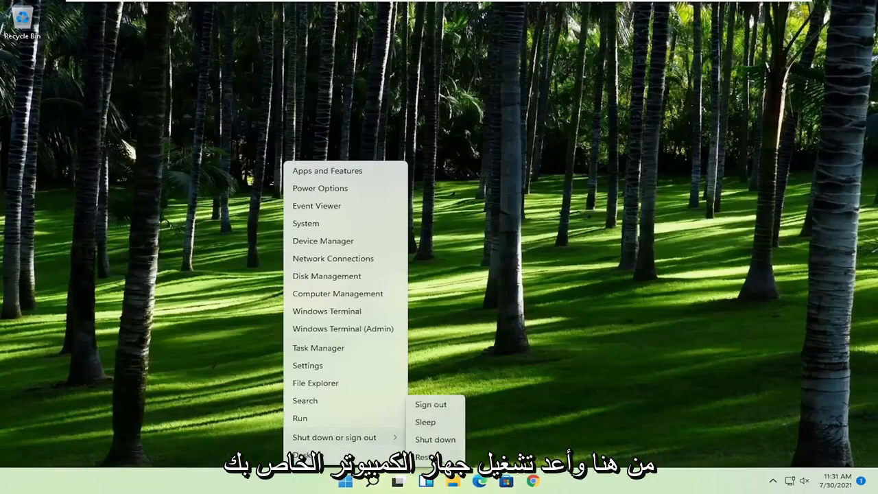
pyautogui.click(428, 455)
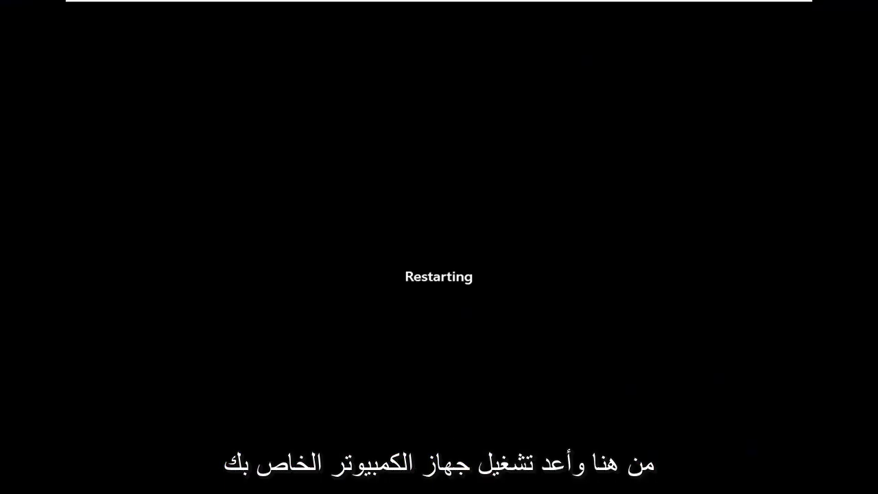